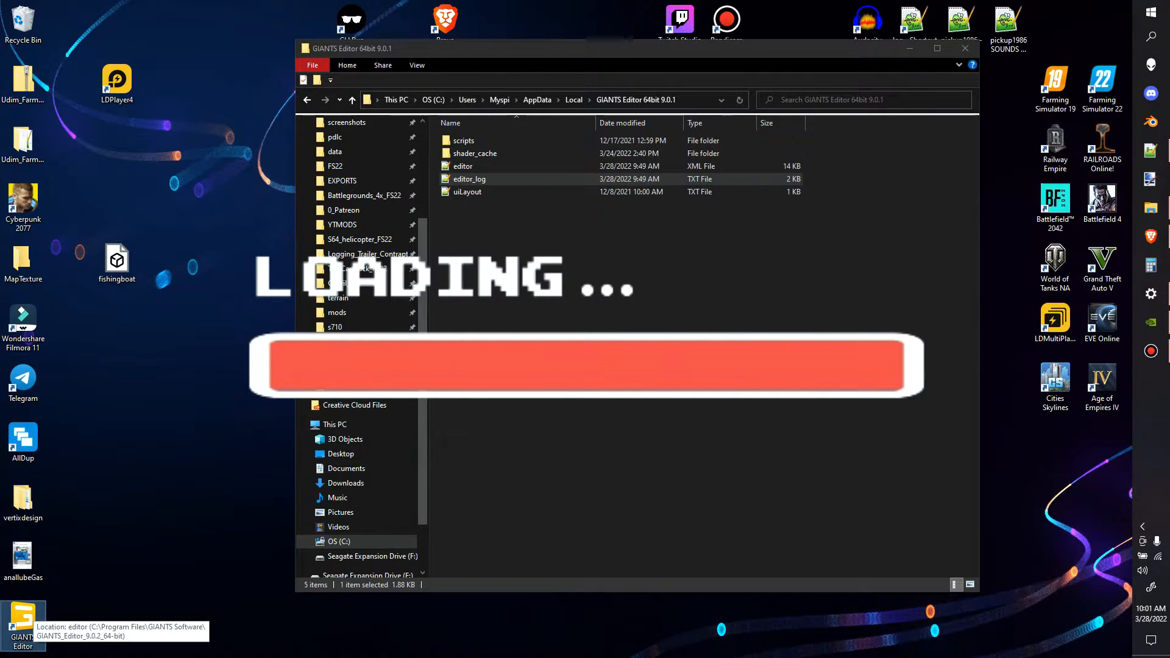
Step: Open the GIANTS Editor 9.0.1 editor_log in Notepad++ from the Local AppData folder
{"action": "double_click", "coordinate": [468, 179]}
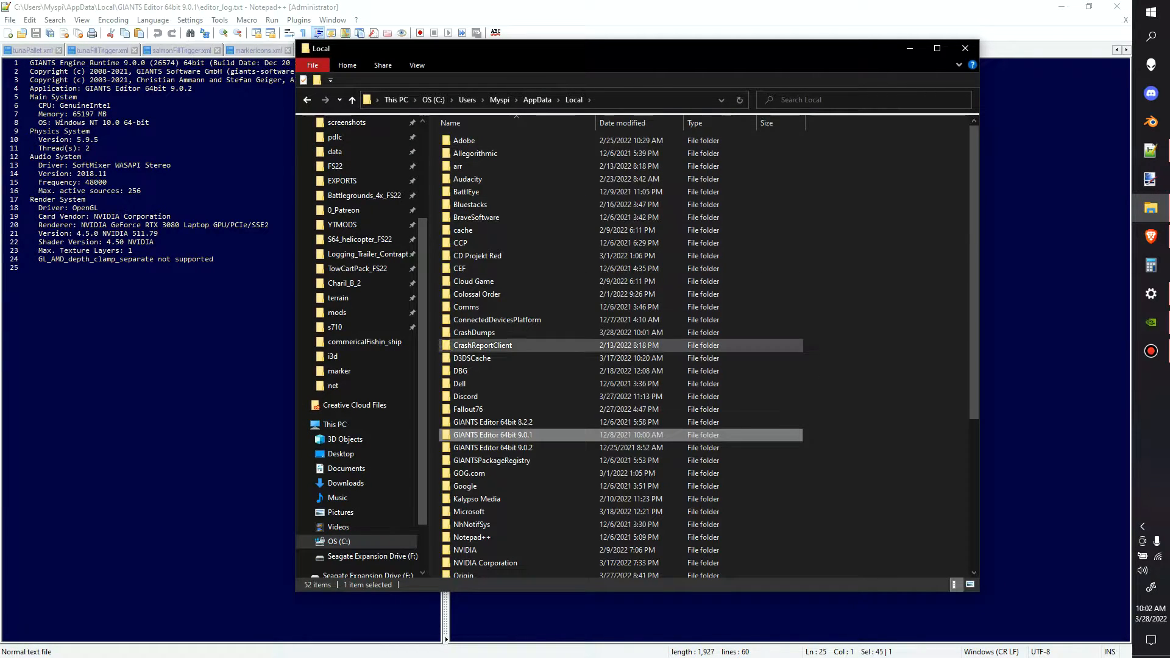
Step: Reload the changed 9.0.2 editor_log and arrange it beside the 9.0.1 log in split view
{"action": "left_click", "coordinate": [493, 447]}
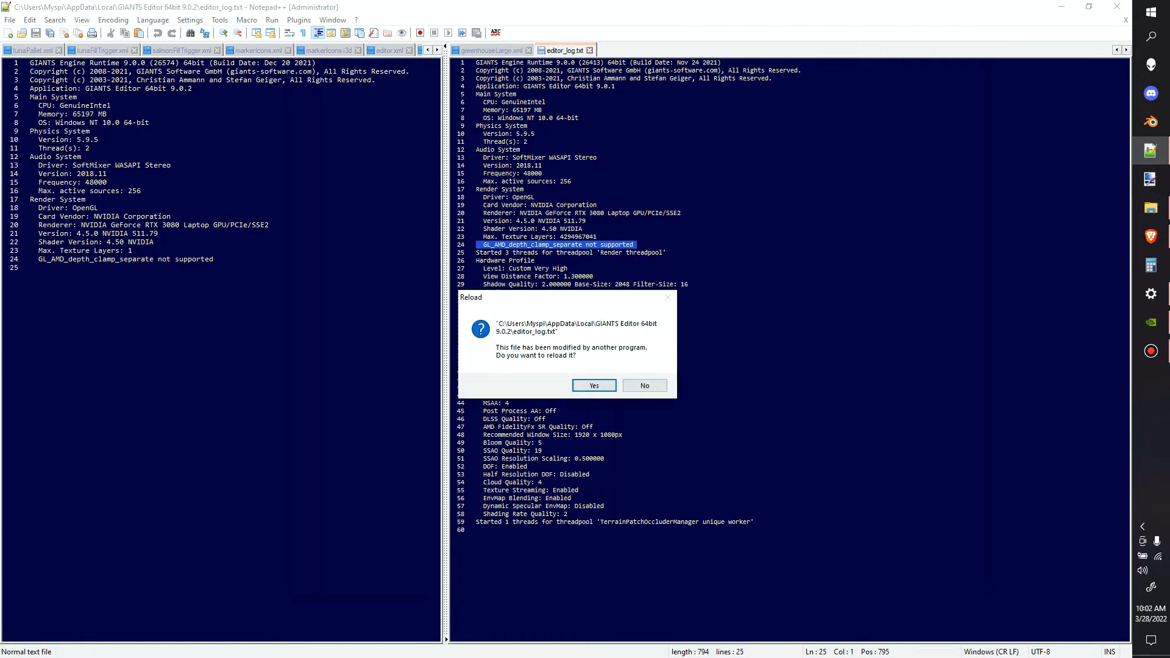
{"action": "left_click", "coordinate": [593, 385]}
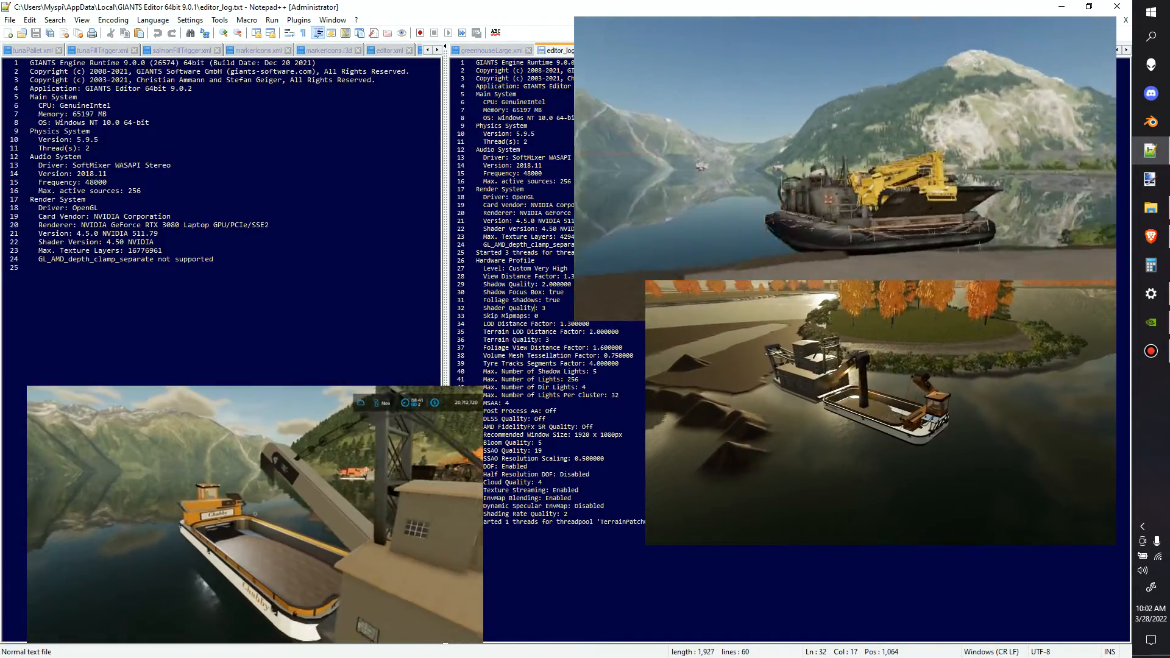
{"action": "left_click_drag", "start_coordinate": [28, 97], "coordinate": [217, 258]}
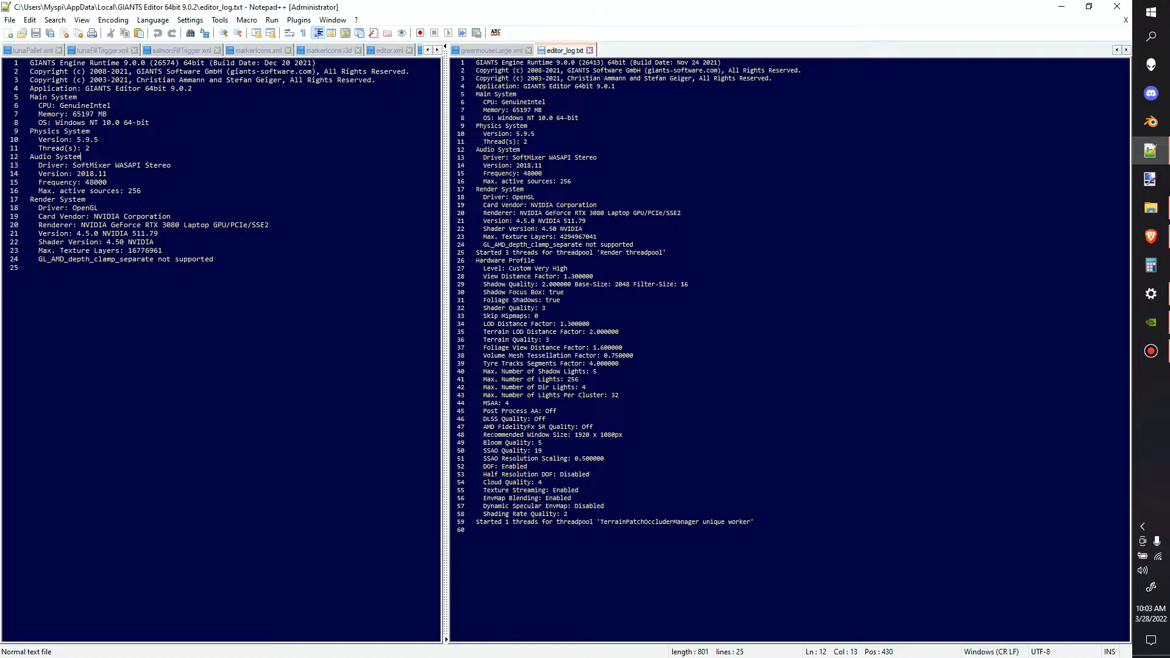
Step: Bring up the GeForce Experience Drivers page showing available driver 512.15 over installed 511.79
{"action": "left_click", "coordinate": [169, 224]}
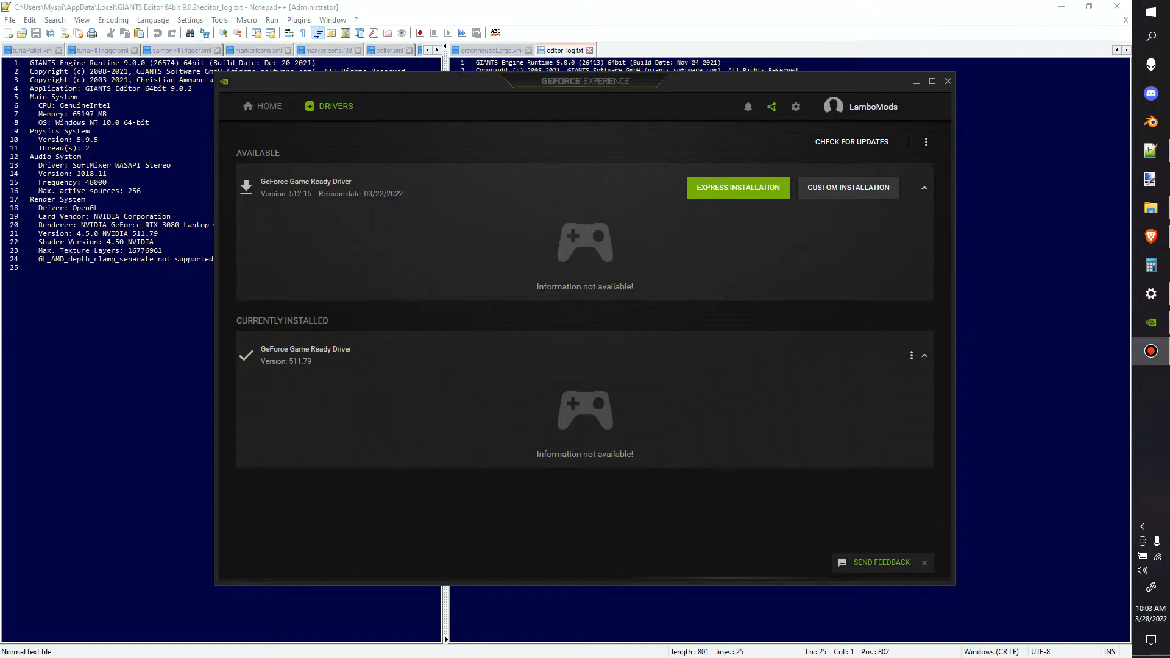
Step: Start Express Installation of Game Ready Driver 512.15
{"action": "left_click", "coordinate": [737, 188]}
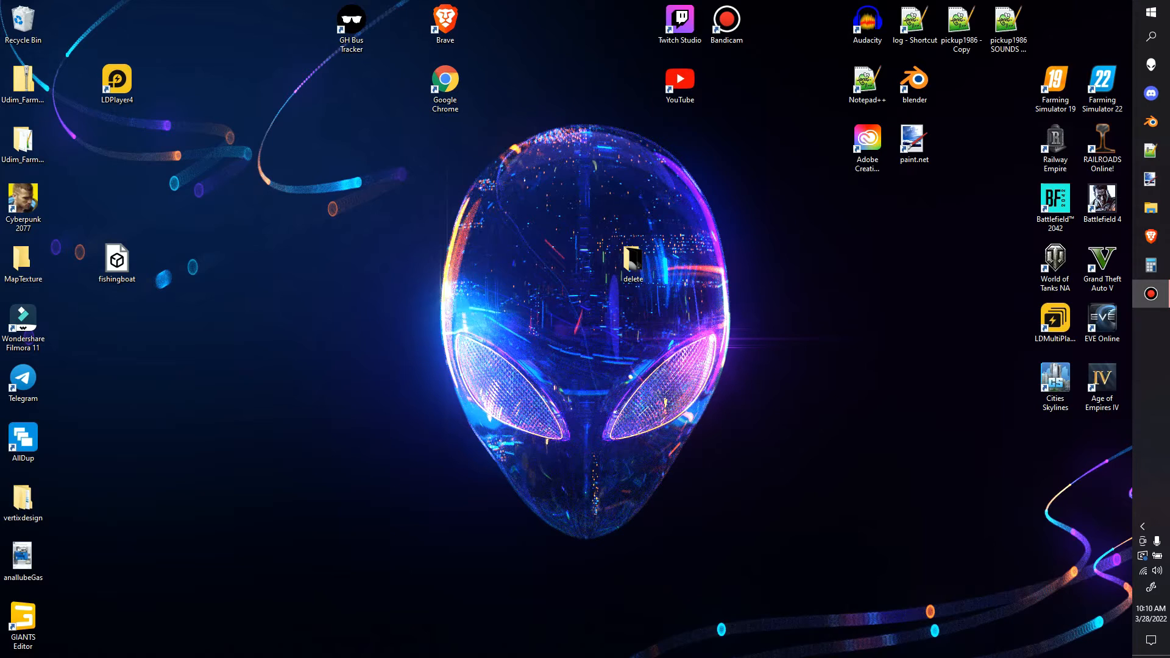
Step: Launch GIANTS Editor 9.0.2 from its desktop shortcut so a fresh editor_log is written
{"action": "left_click", "coordinate": [23, 619]}
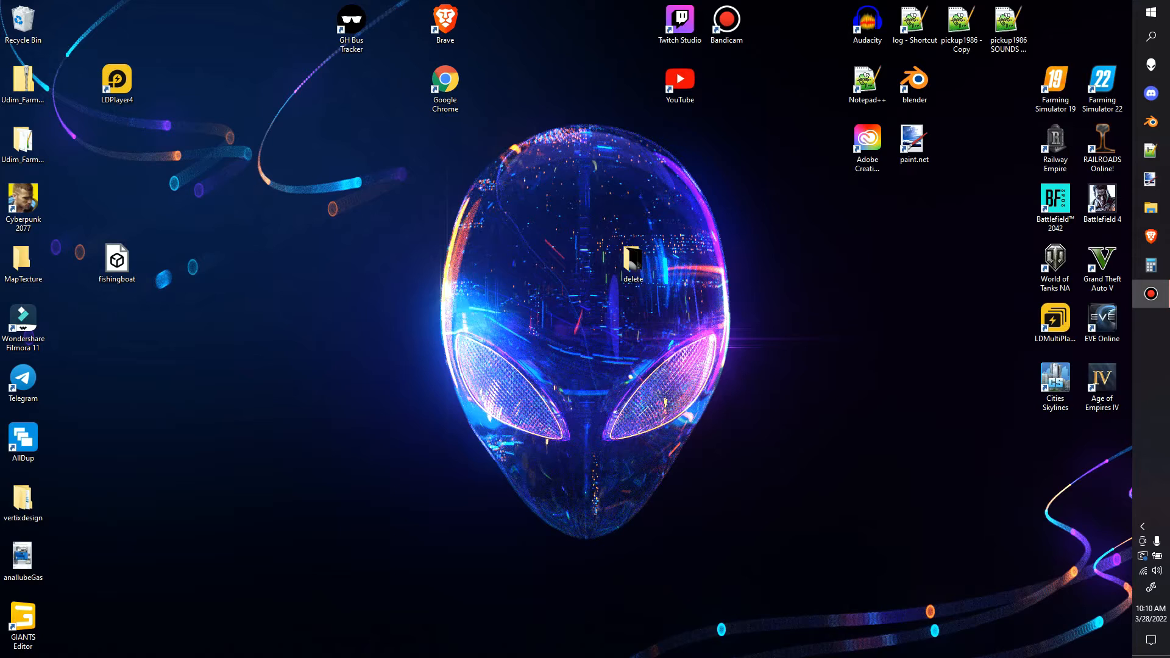
{"action": "left_click", "coordinate": [22, 620]}
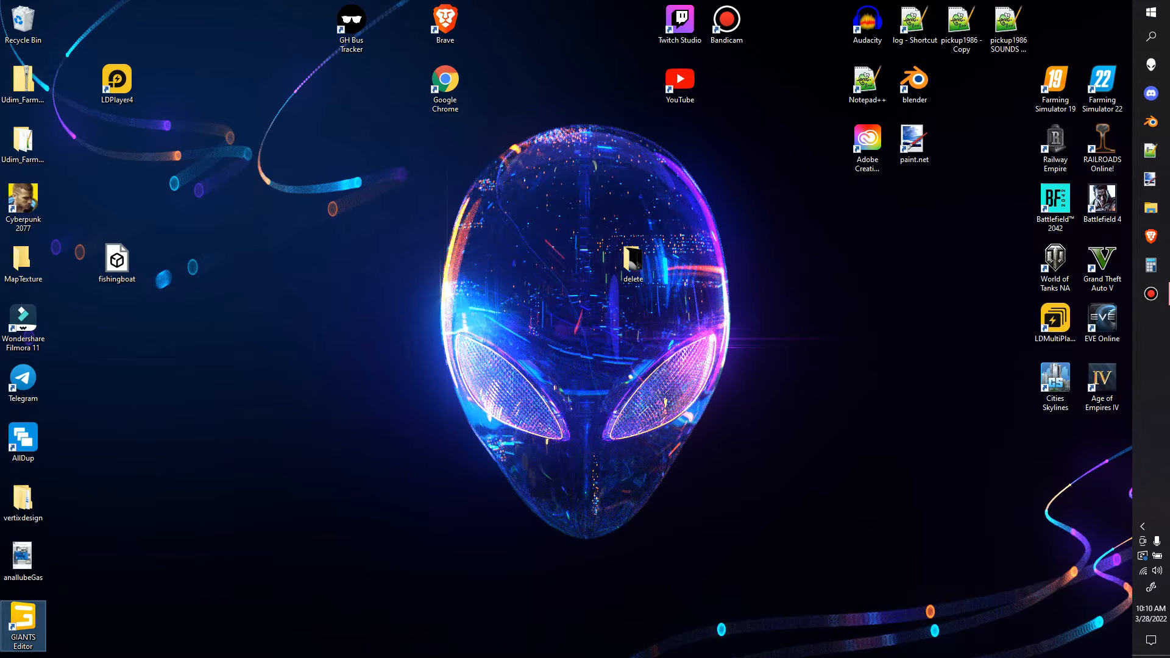
{"action": "double_click", "coordinate": [22, 625]}
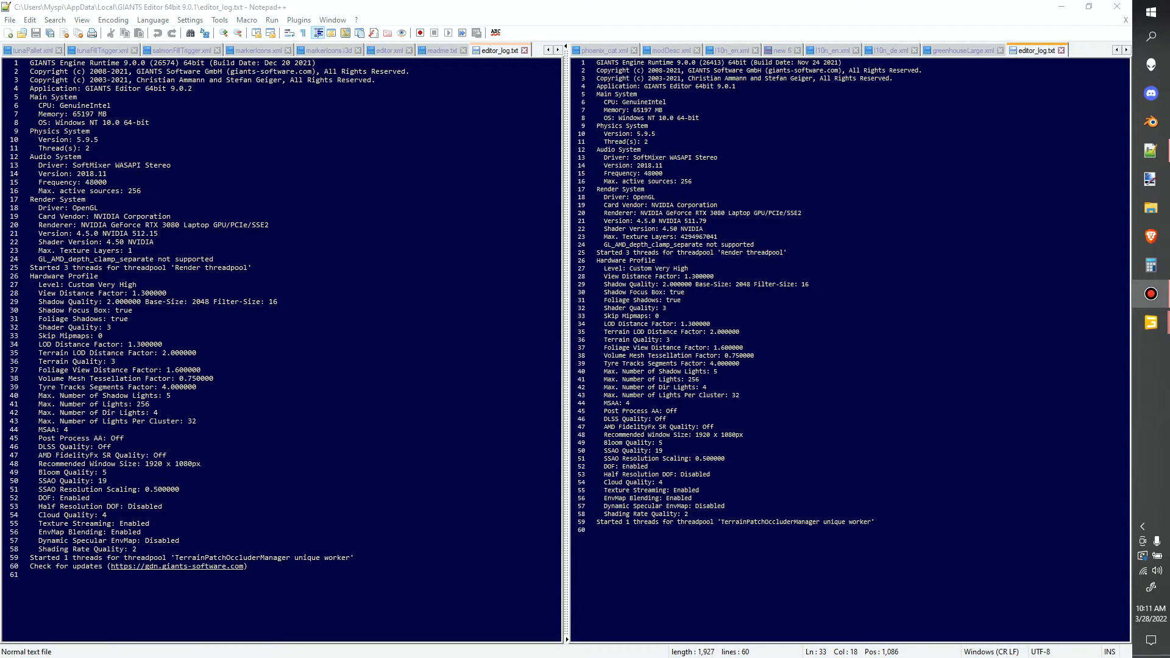
{"action": "key", "text": "ctrl+a"}
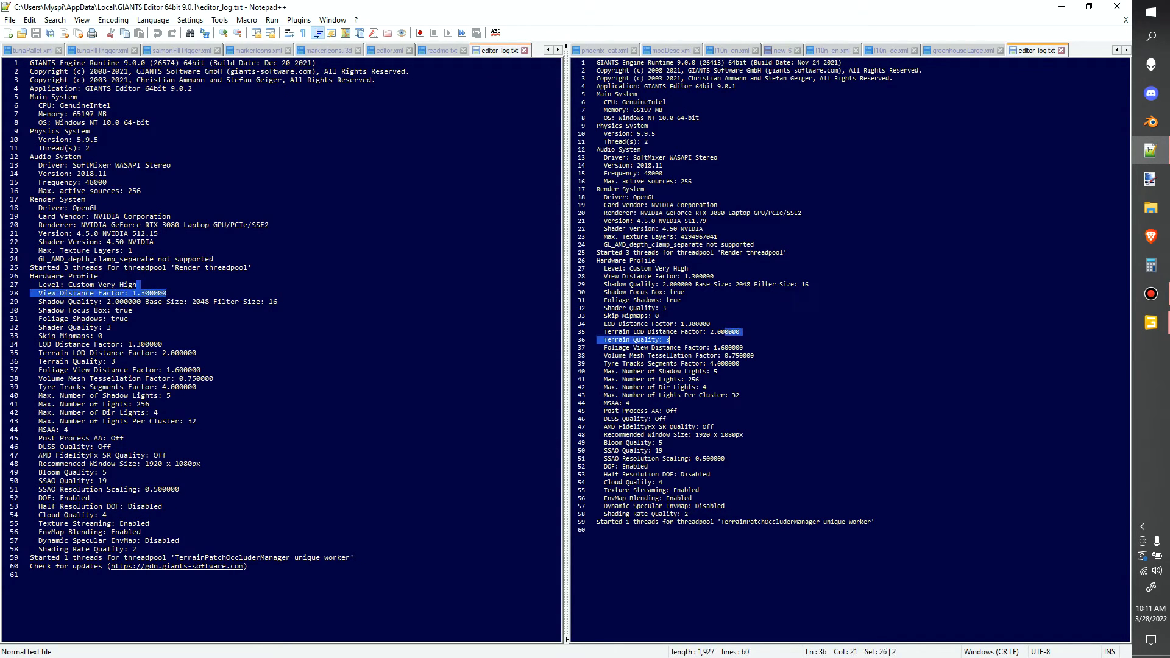
{"action": "left_click", "coordinate": [711, 473]}
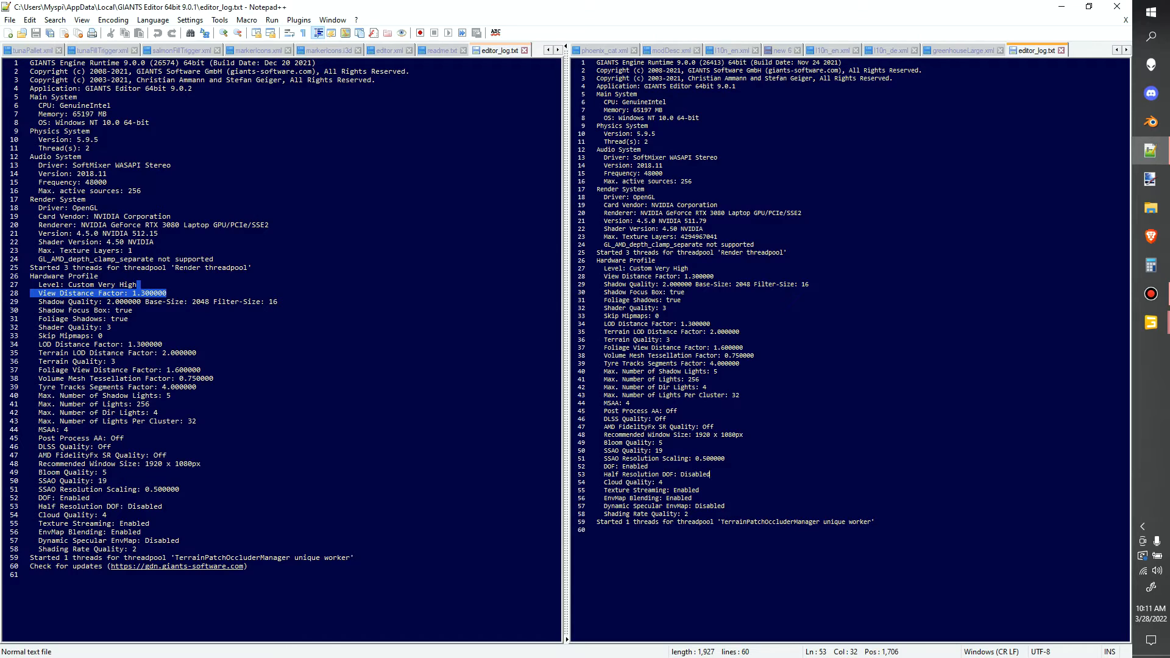